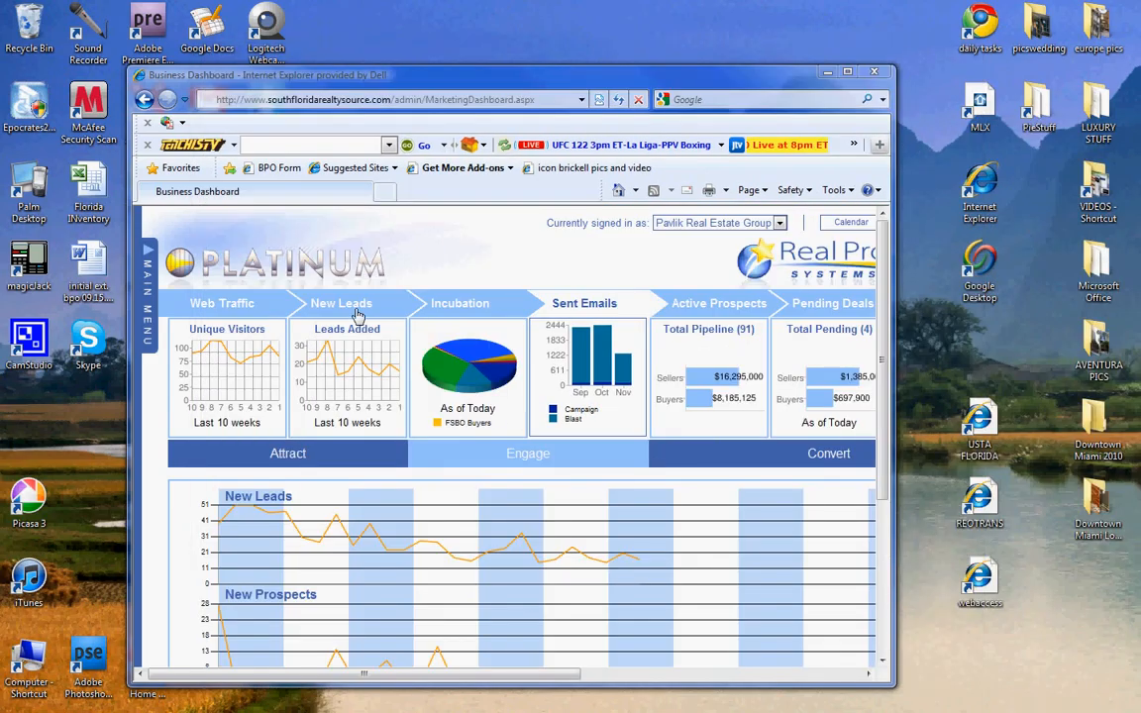
# Open the Add New Lead form from the Main Menu's Contacts, Leads and Prospects section
pyautogui.click(848, 71)
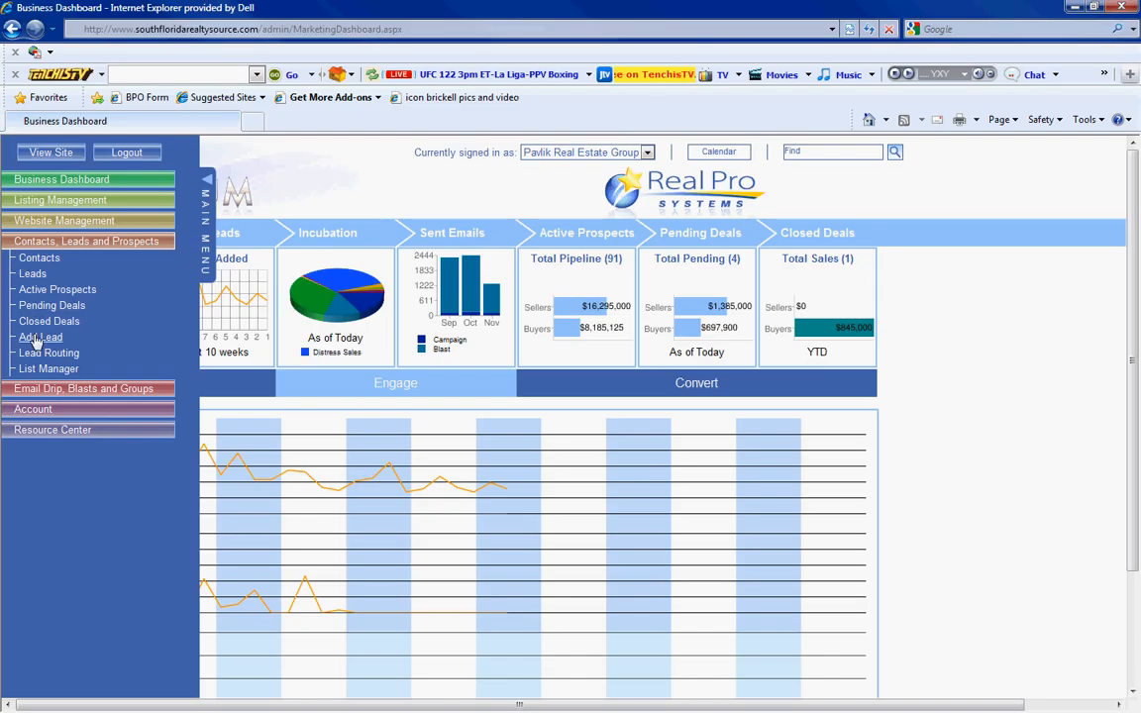
pyautogui.click(41, 337)
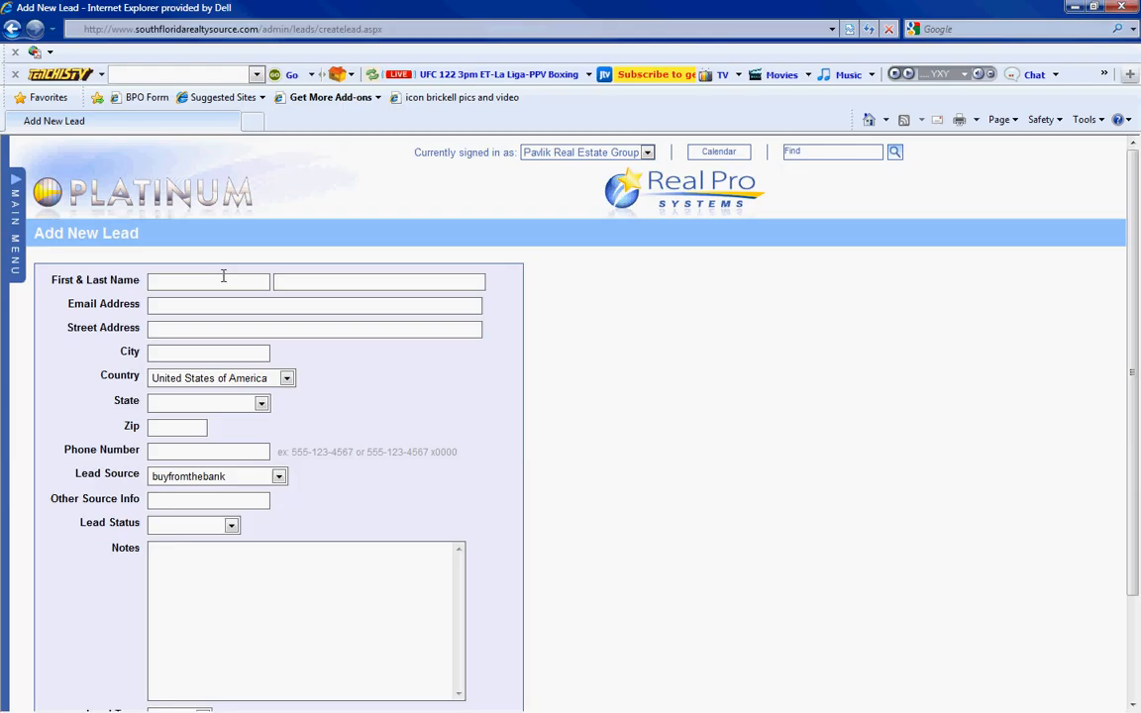
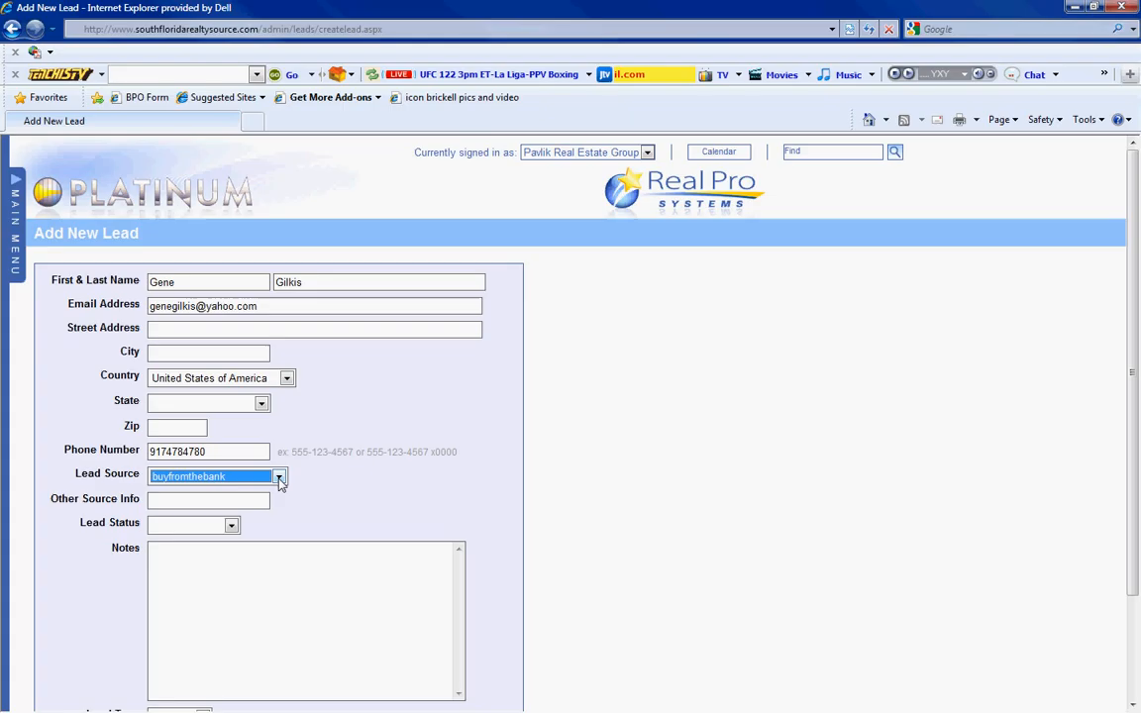
# Choose Other Websites as lead source and New as lead status
pyautogui.click(280, 477)
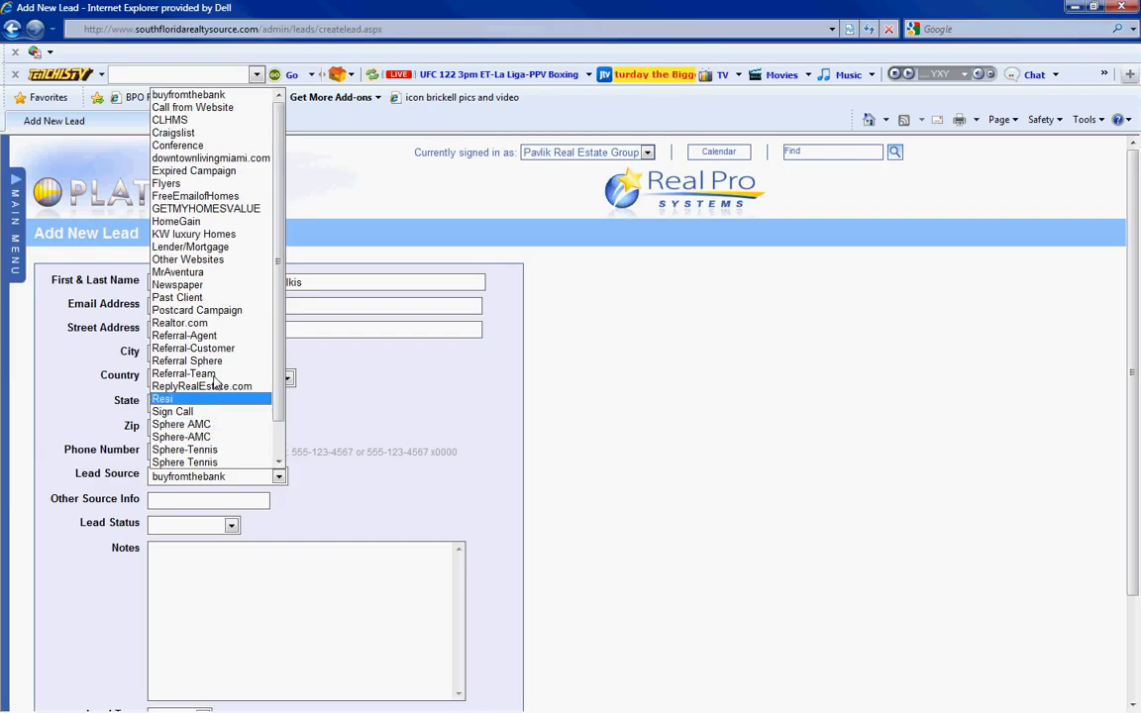
pyautogui.moveTo(208, 271)
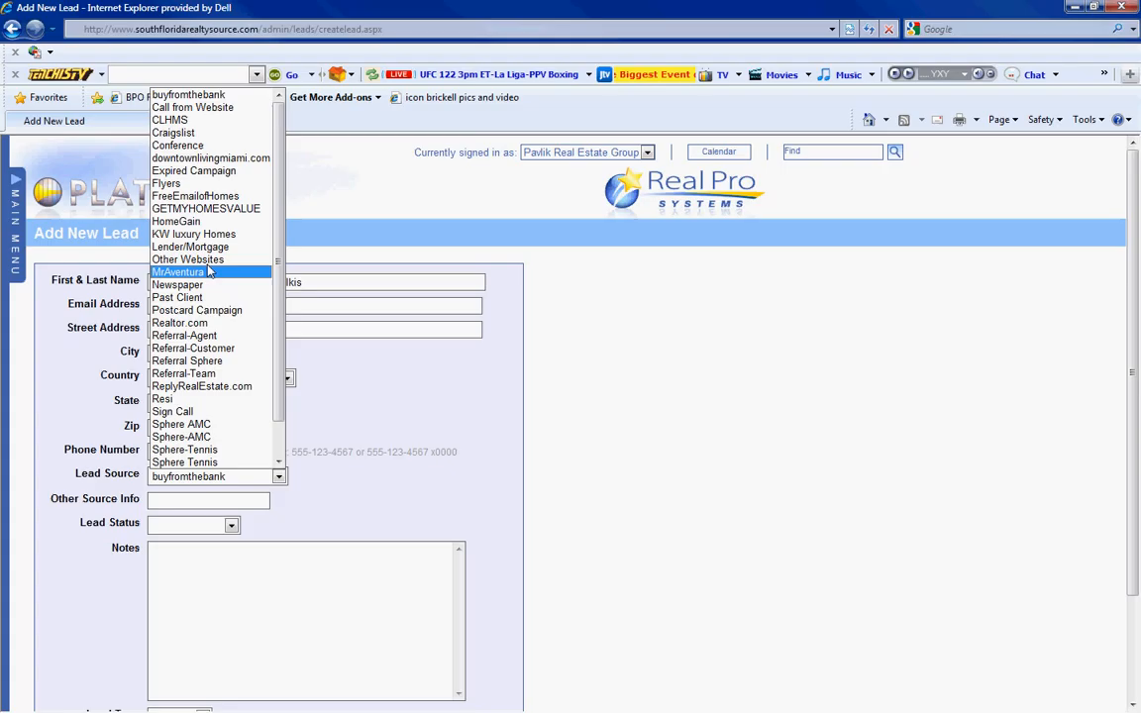
pyautogui.click(187, 258)
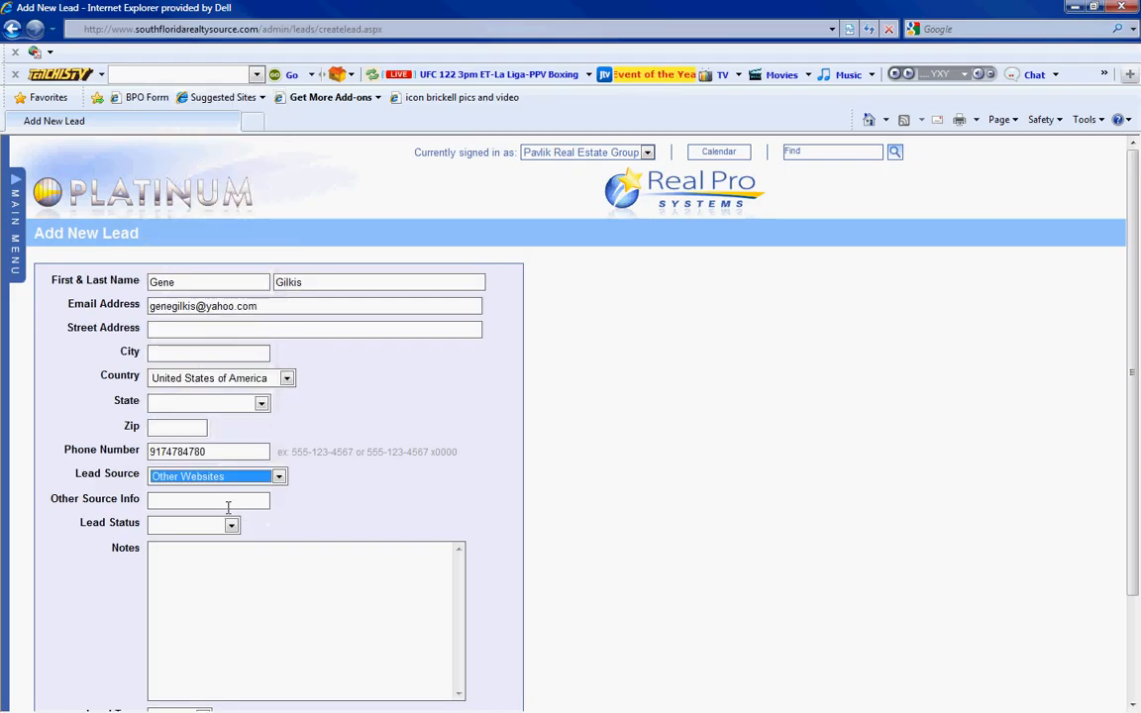
pyautogui.click(230, 525)
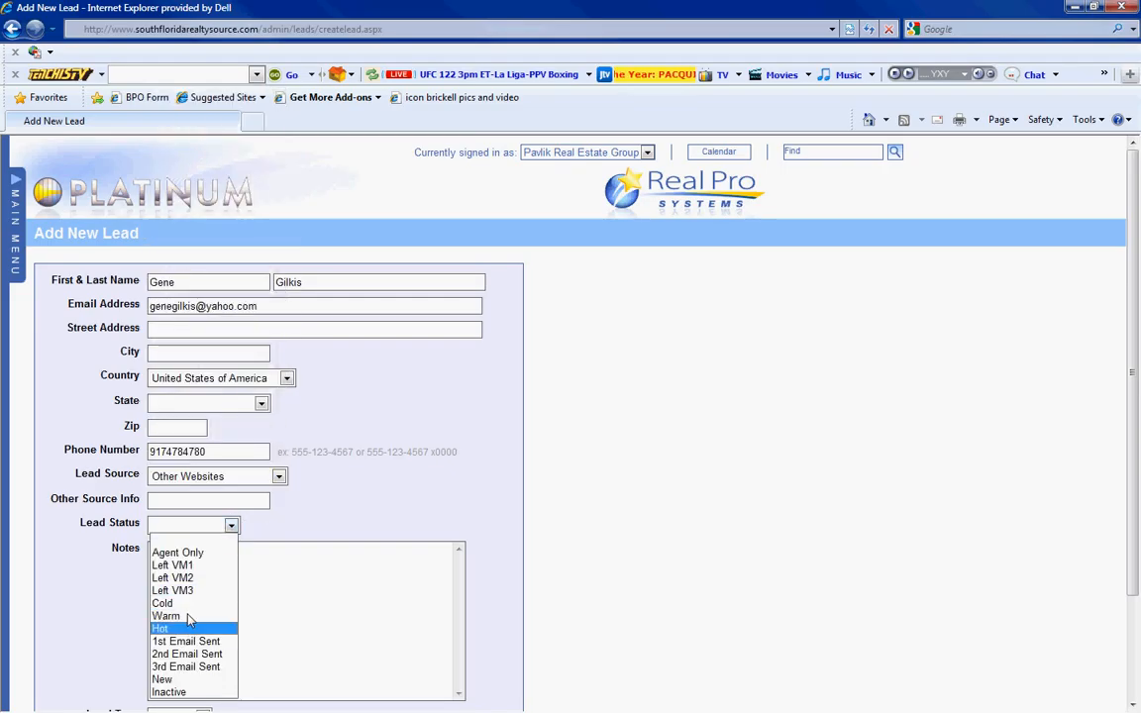
pyautogui.click(162, 679)
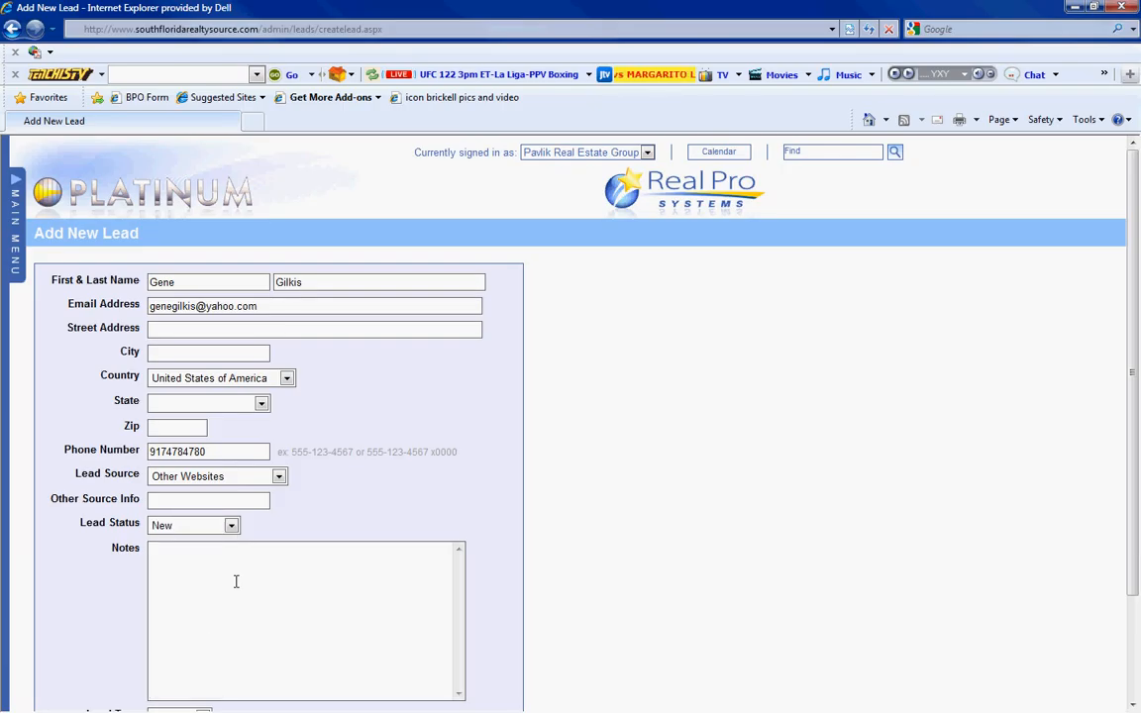
pyautogui.write('called on')
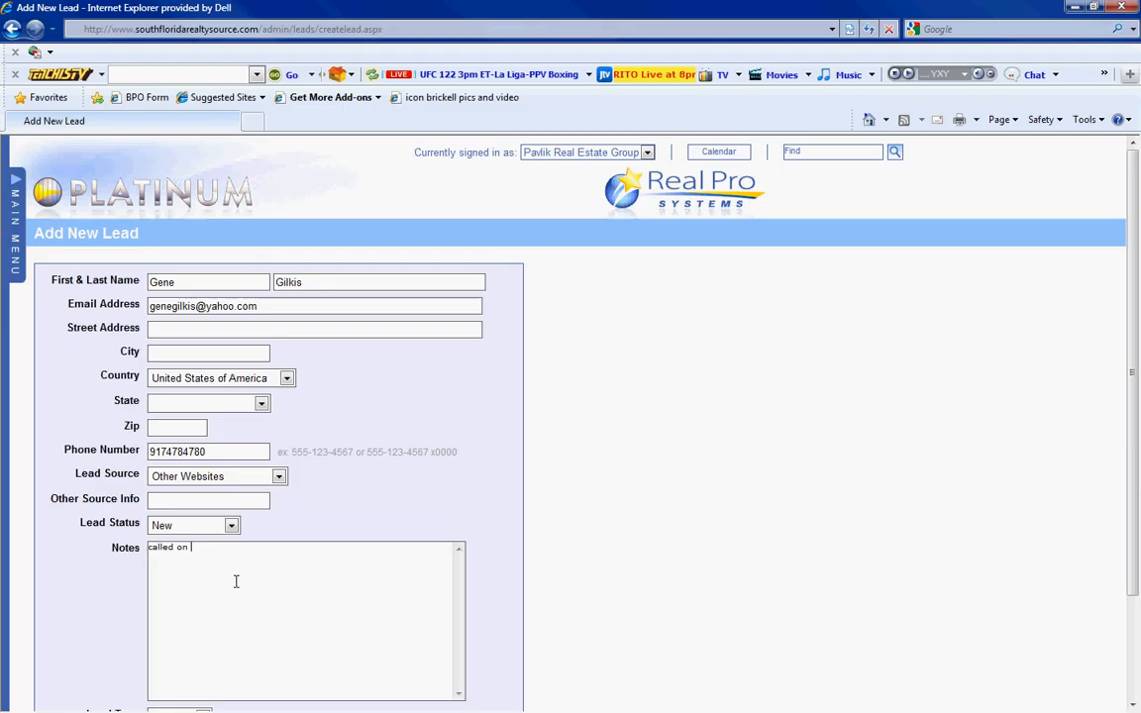
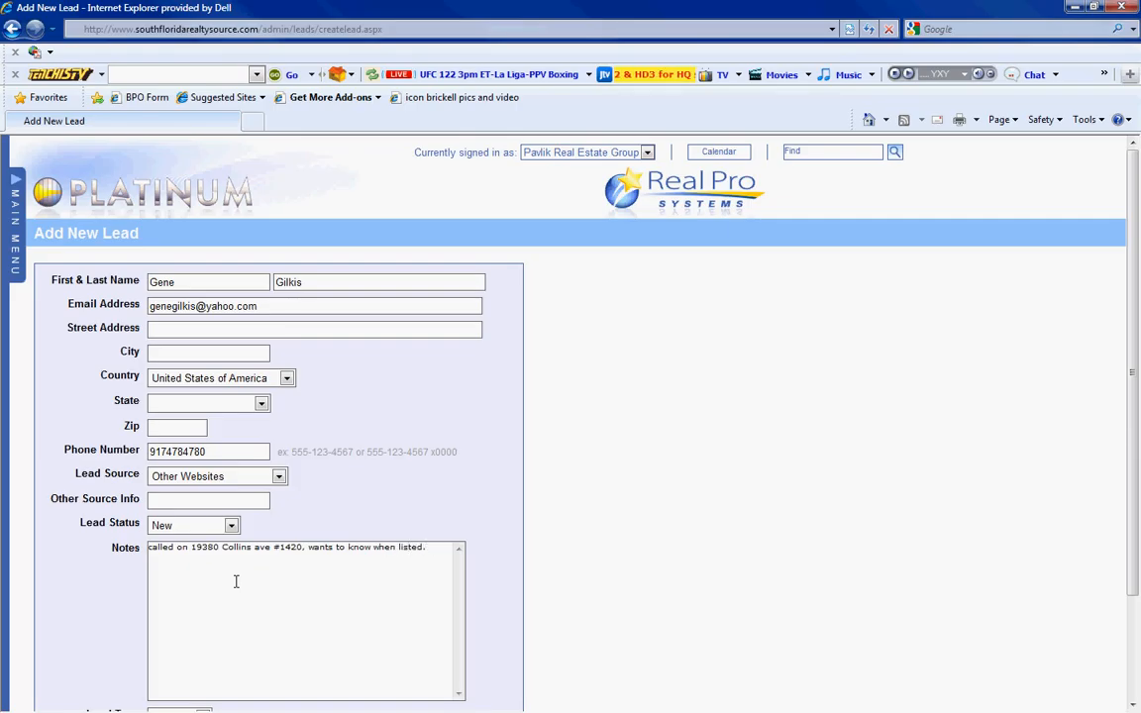
pyautogui.write('Wants list of')
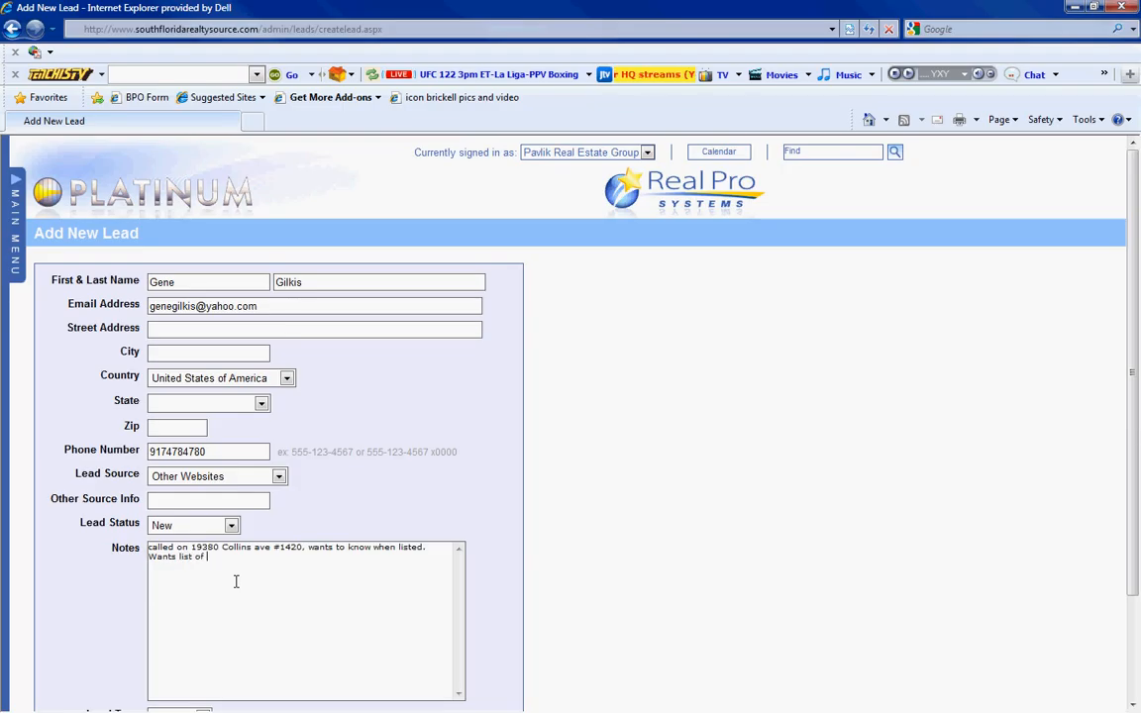
pyautogui.write('bank owned condos.')
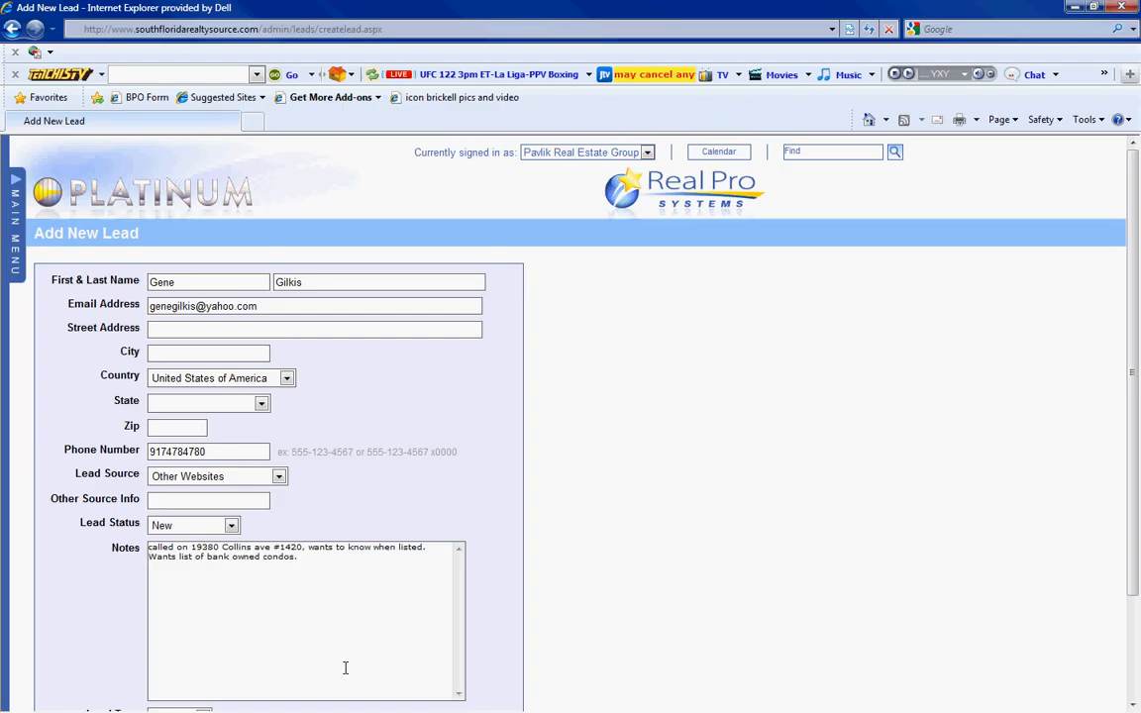
pyautogui.scroll(-3)
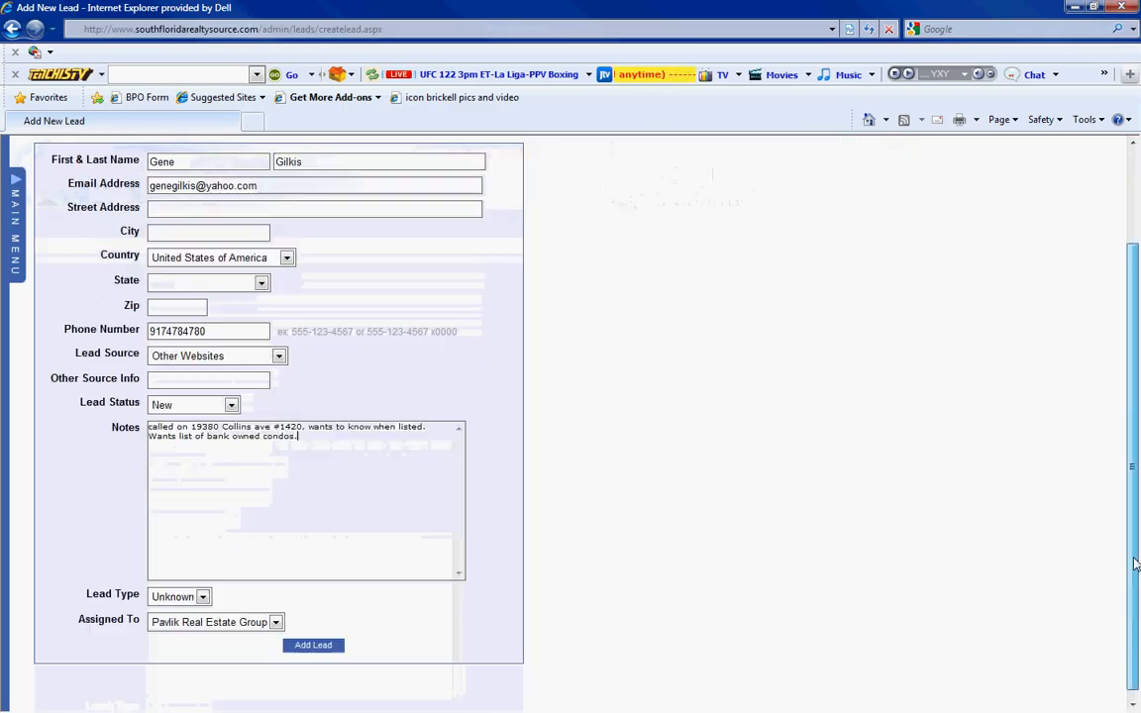
pyautogui.click(202, 596)
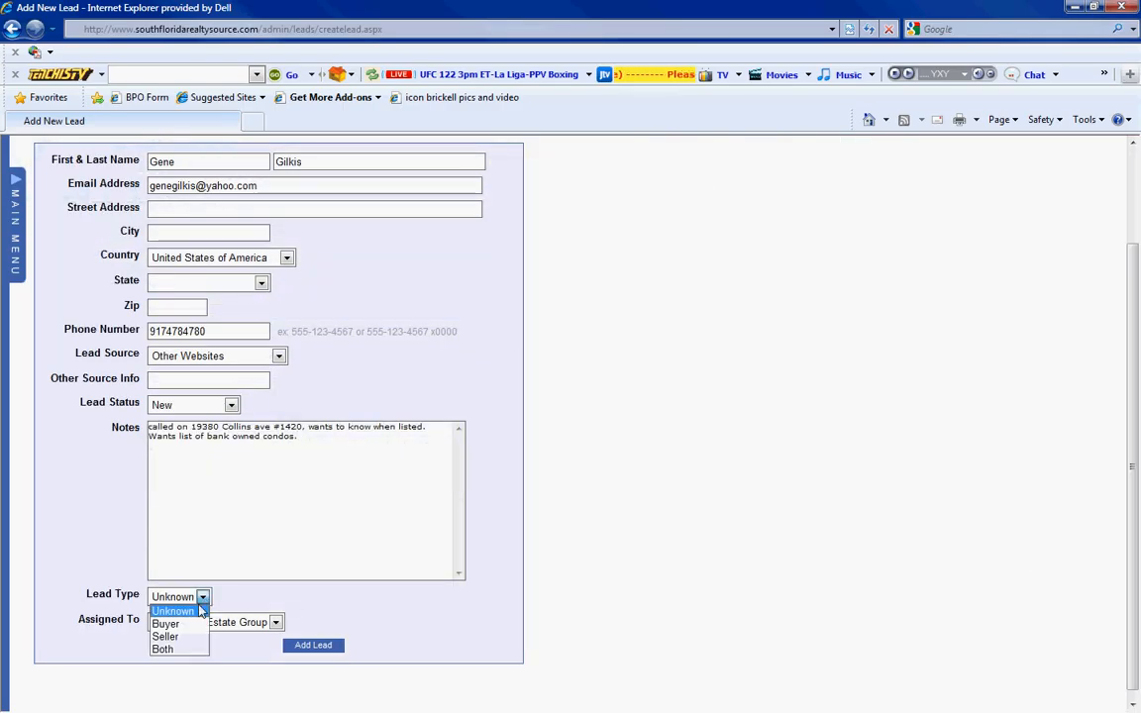
pyautogui.click(165, 623)
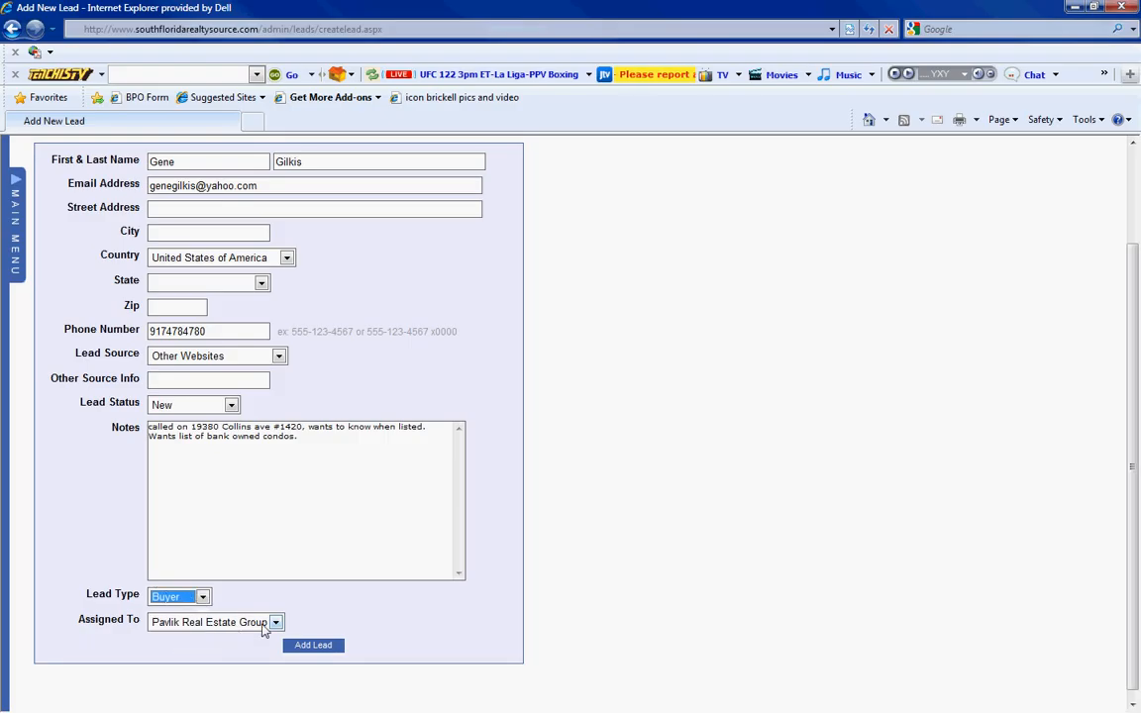
pyautogui.click(276, 622)
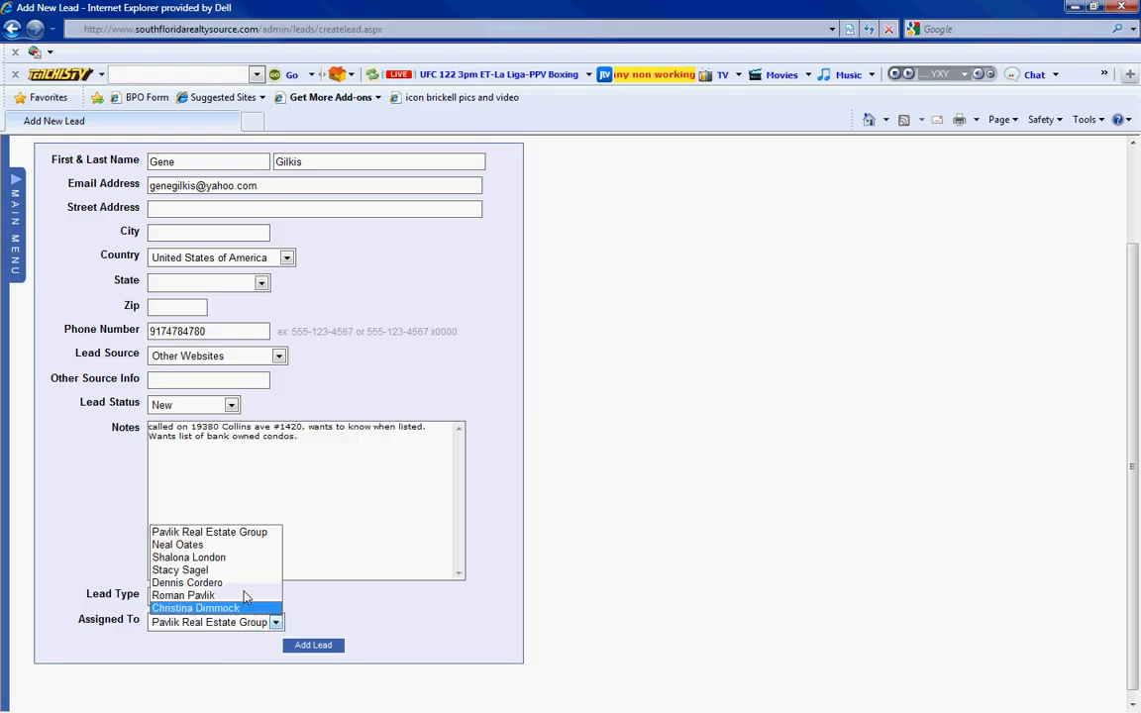
pyautogui.click(180, 570)
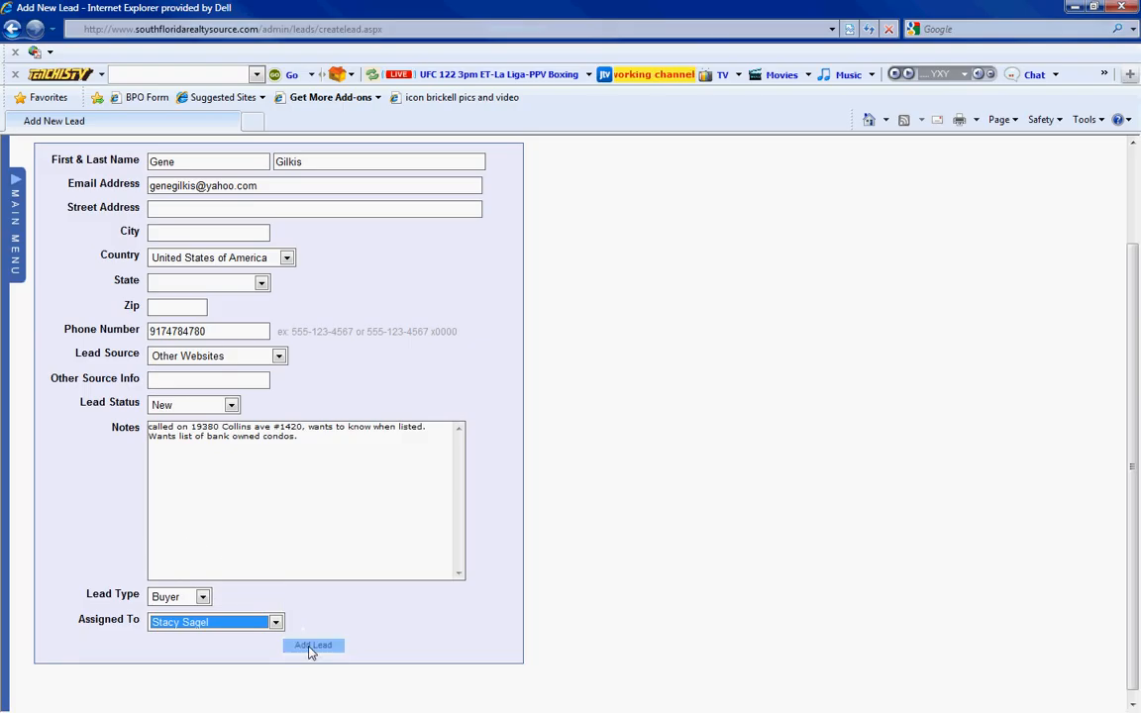
pyautogui.click(313, 645)
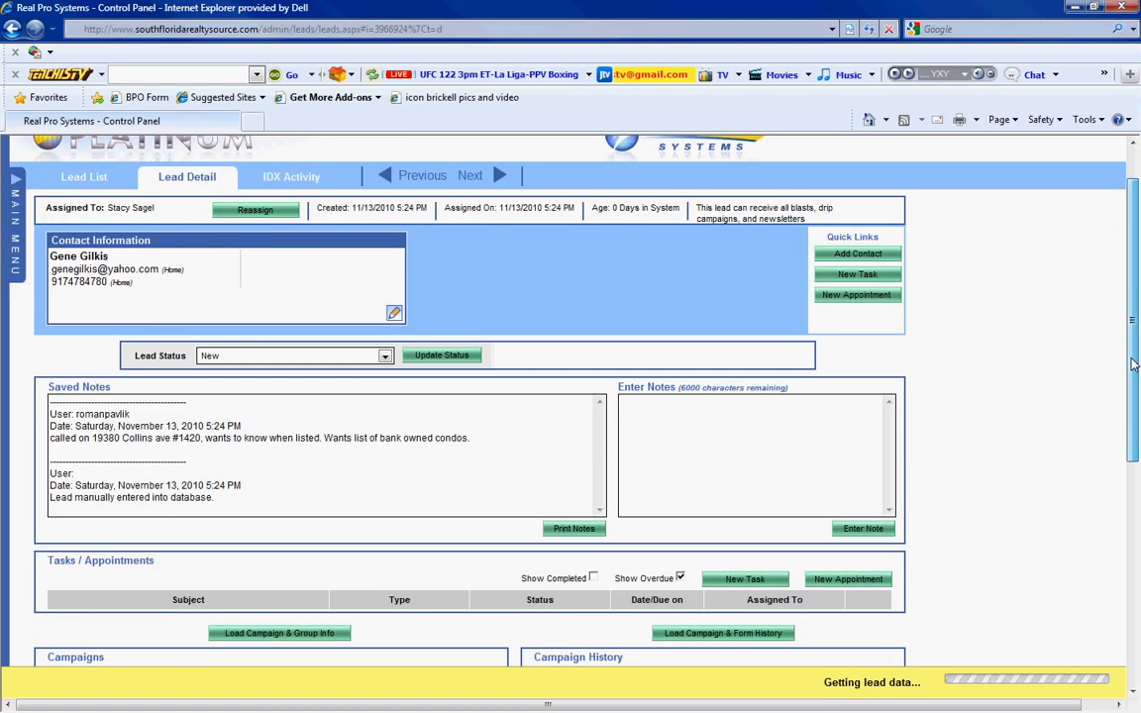
pyautogui.scroll(-3)
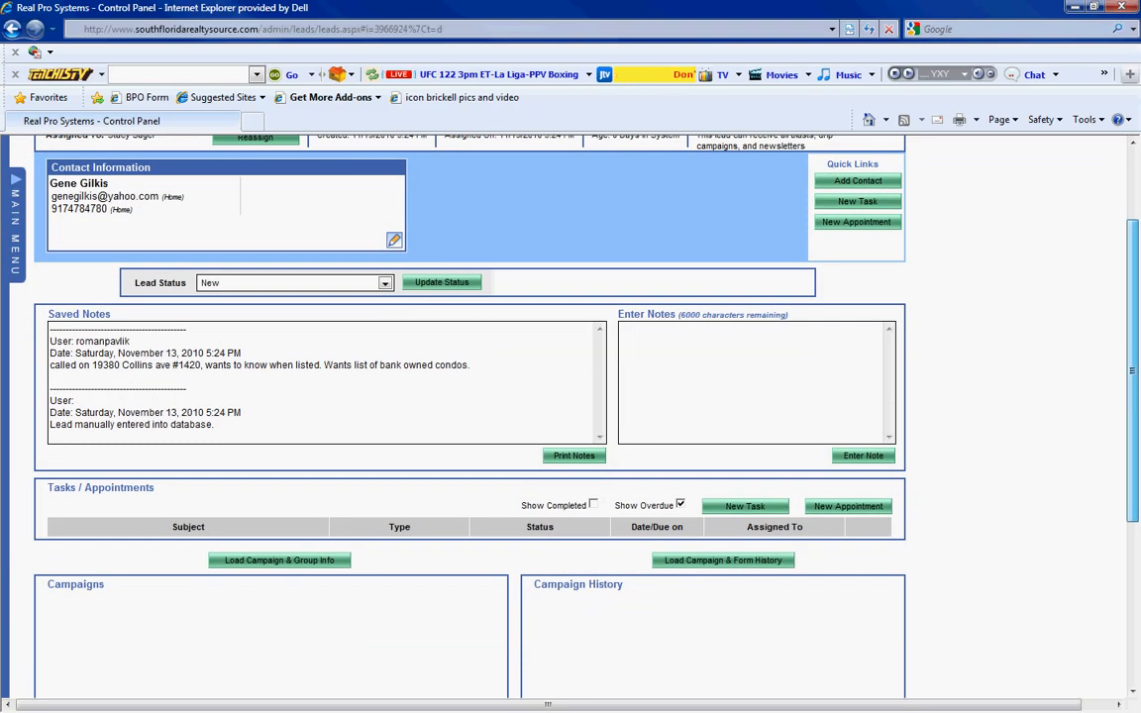
pyautogui.scroll(-3)
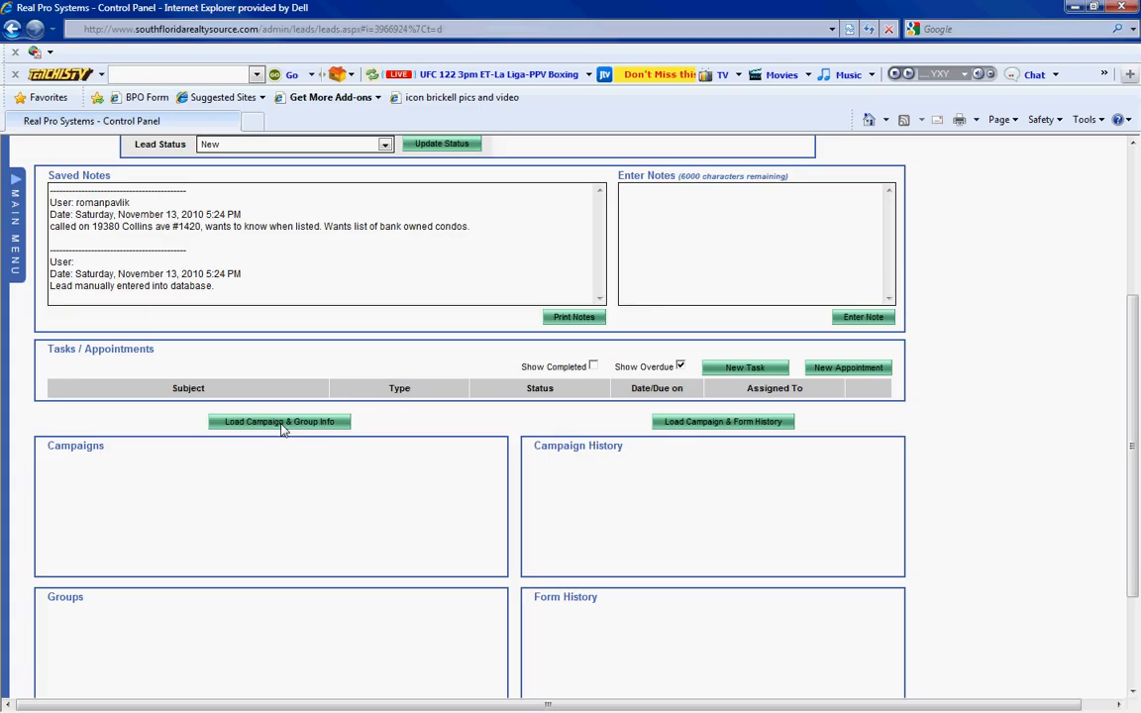
pyautogui.click(280, 421)
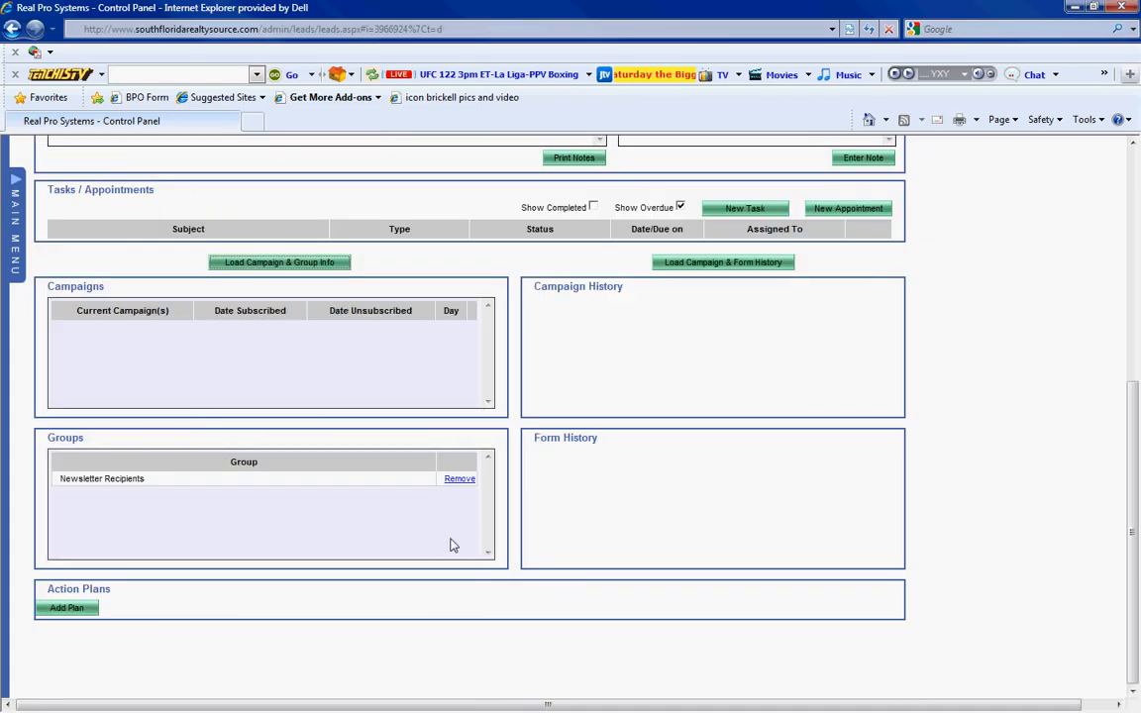
pyautogui.scroll(3)
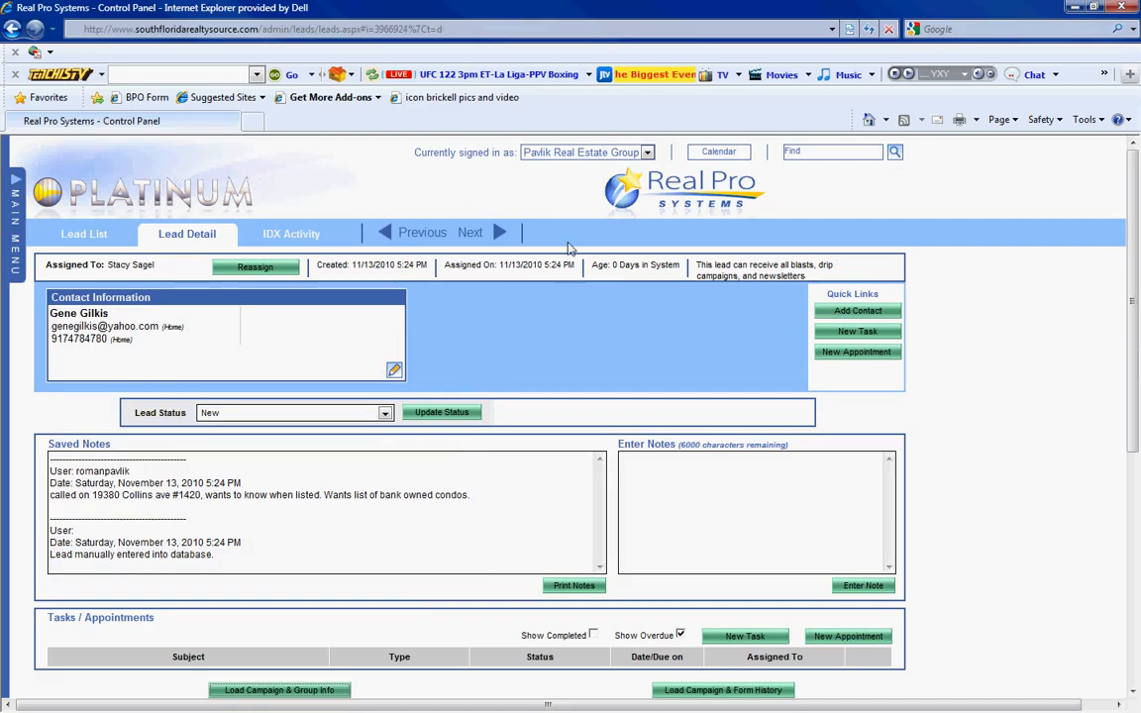
pyautogui.click(646, 152)
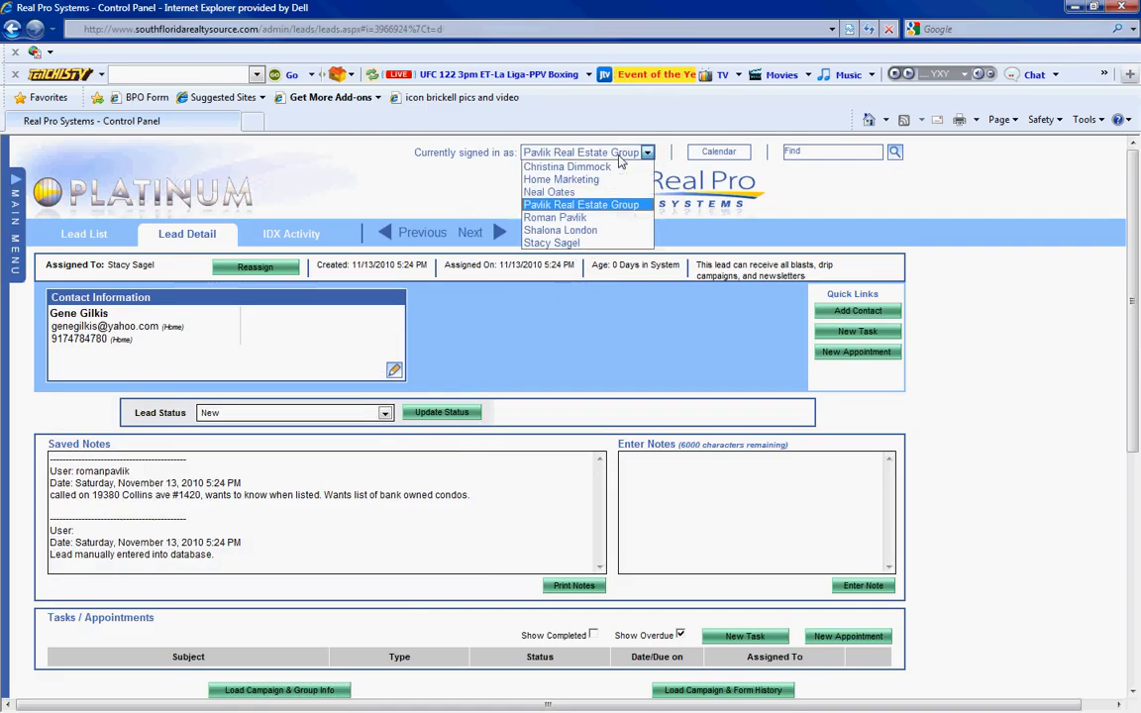
pyautogui.click(550, 243)
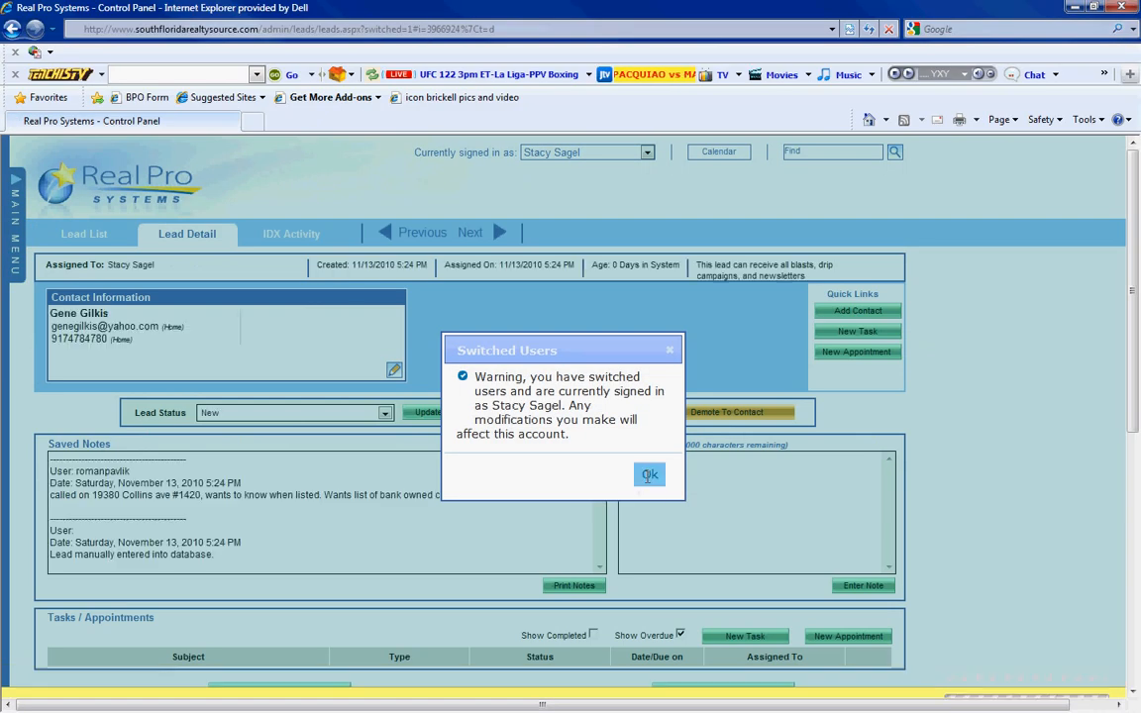
pyautogui.click(648, 474)
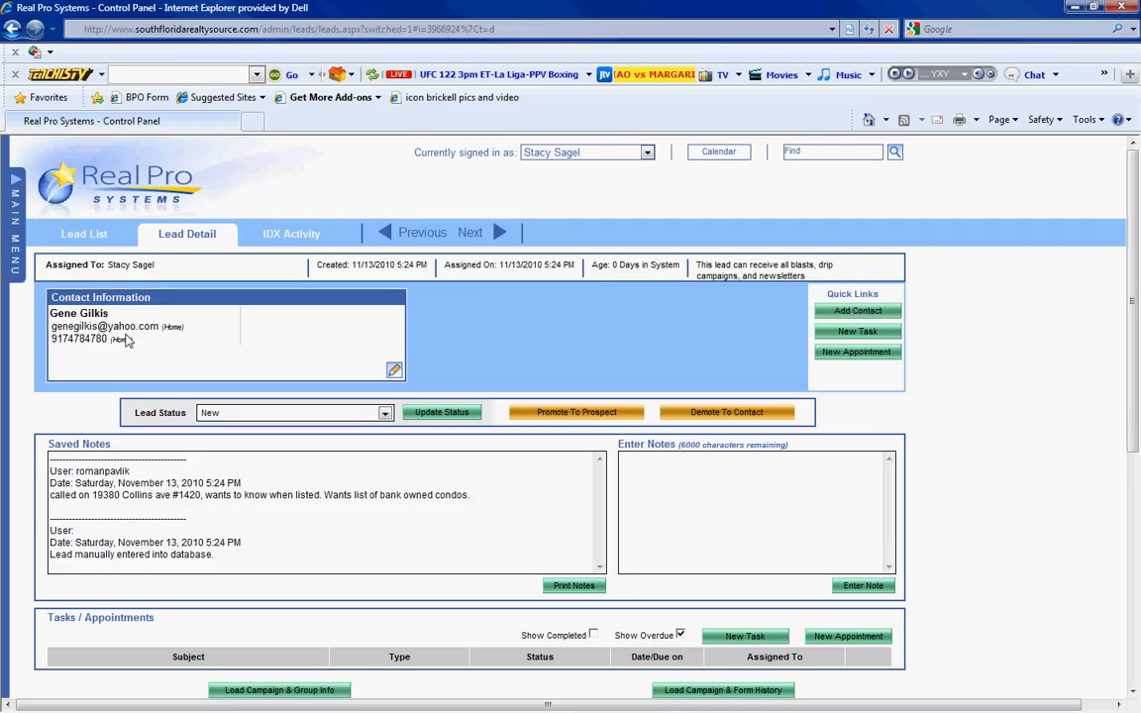
# Reload the lead's group info and add him to the Investors group
pyautogui.scroll(-3)
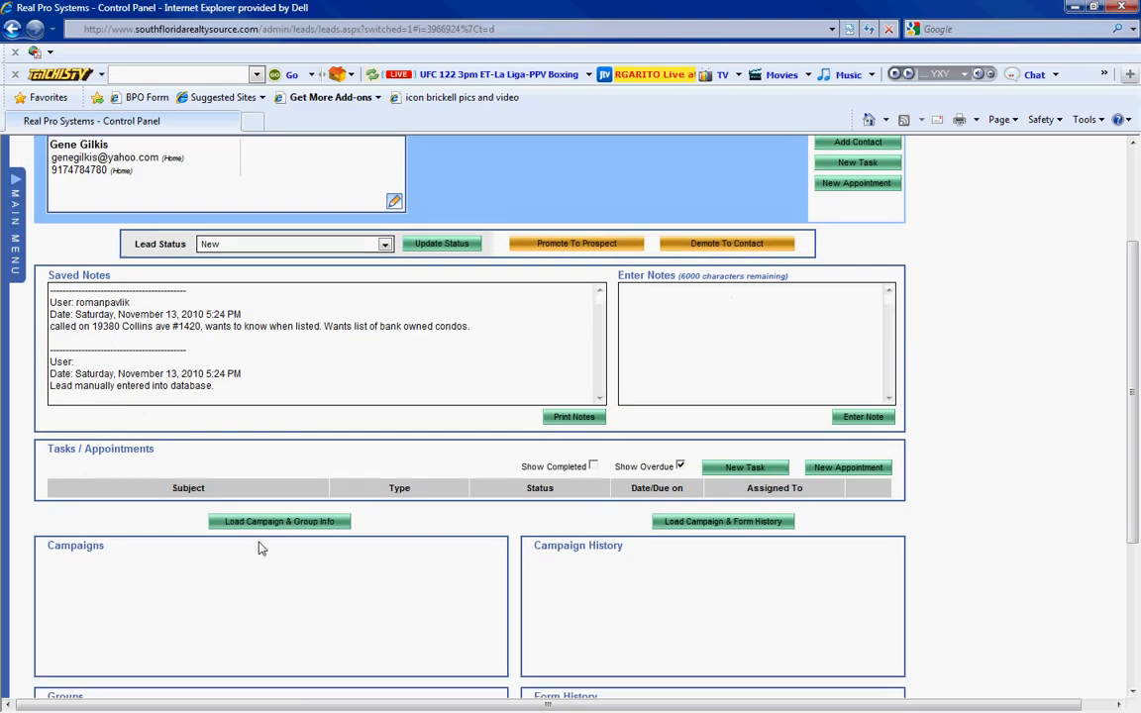
pyautogui.click(279, 521)
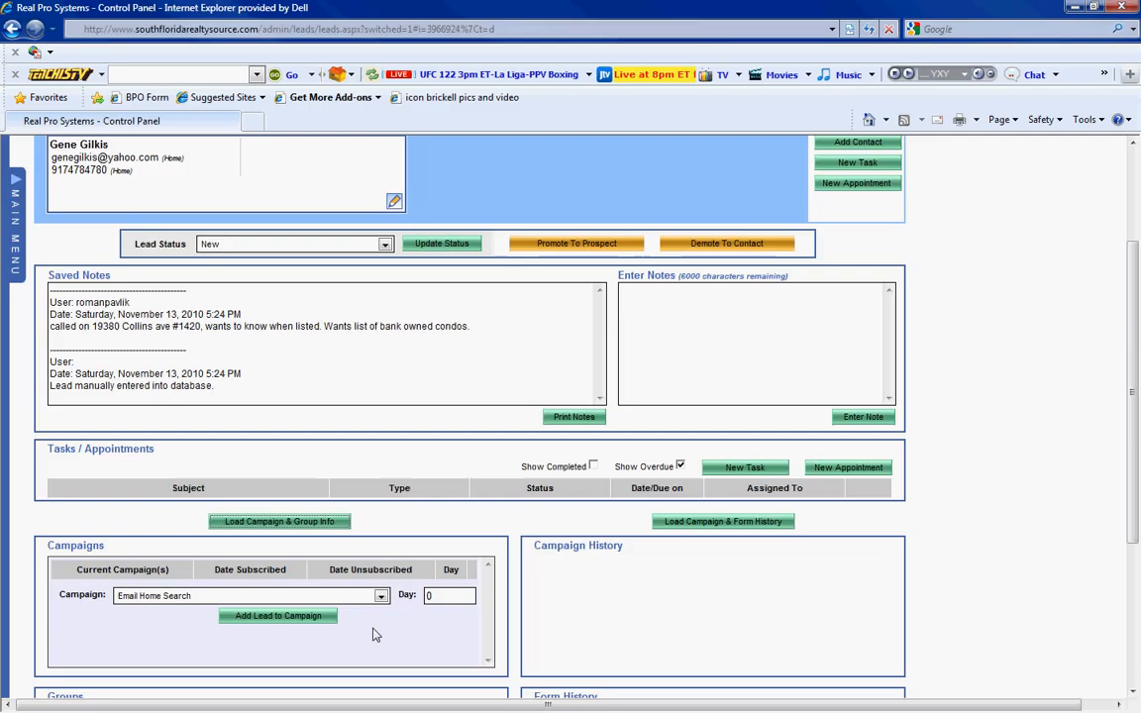
pyautogui.scroll(-3)
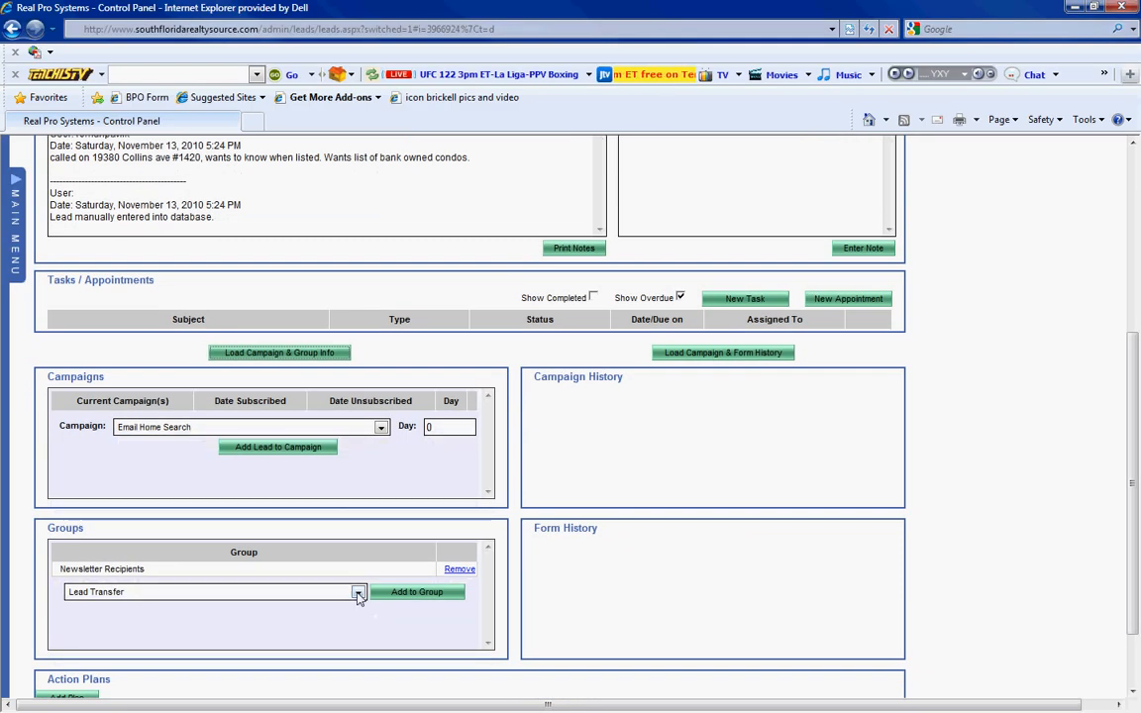
pyautogui.click(358, 591)
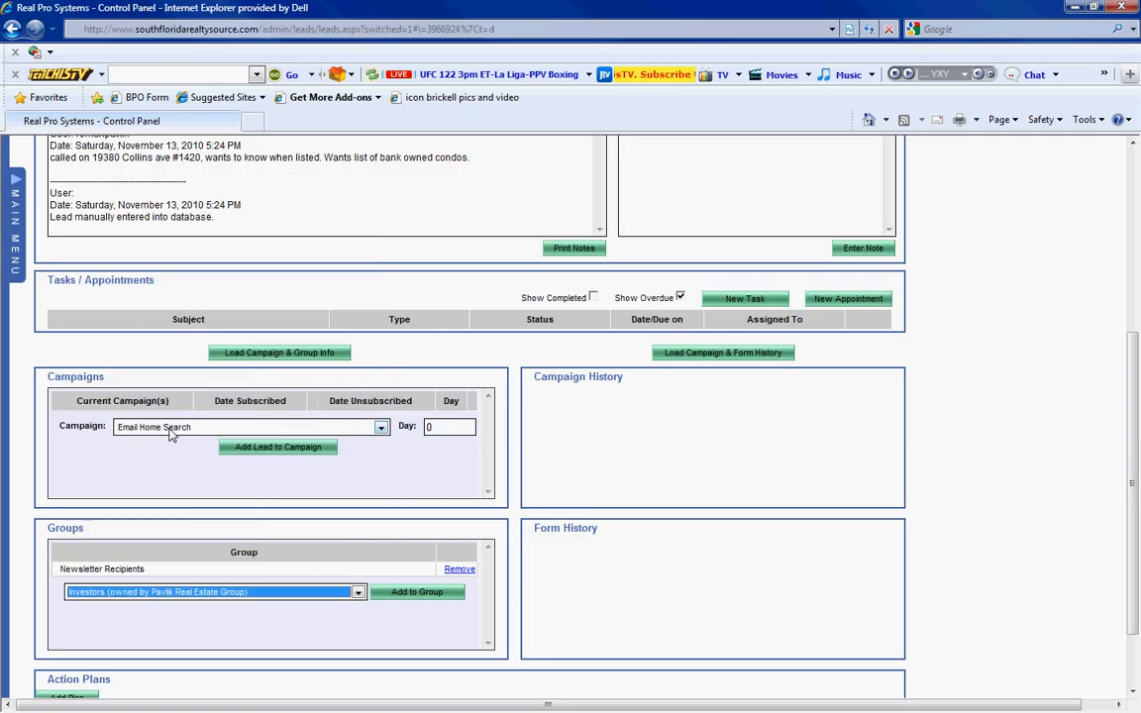
pyautogui.click(417, 591)
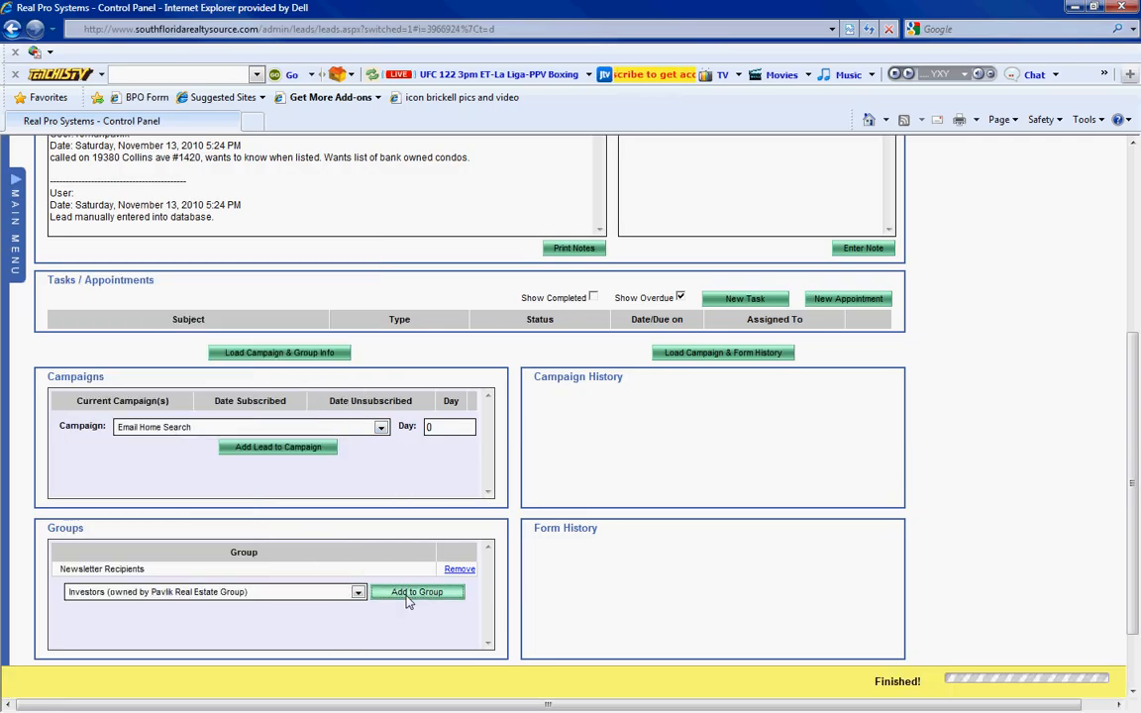
pyautogui.click(417, 592)
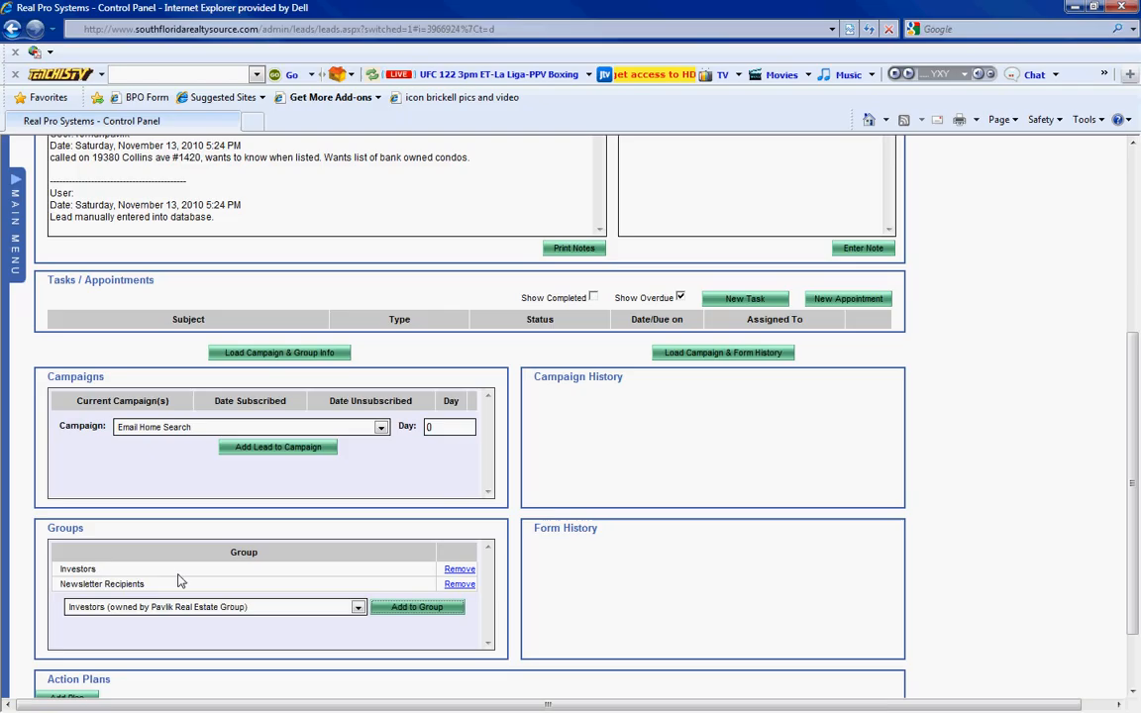
pyautogui.scroll(-3)
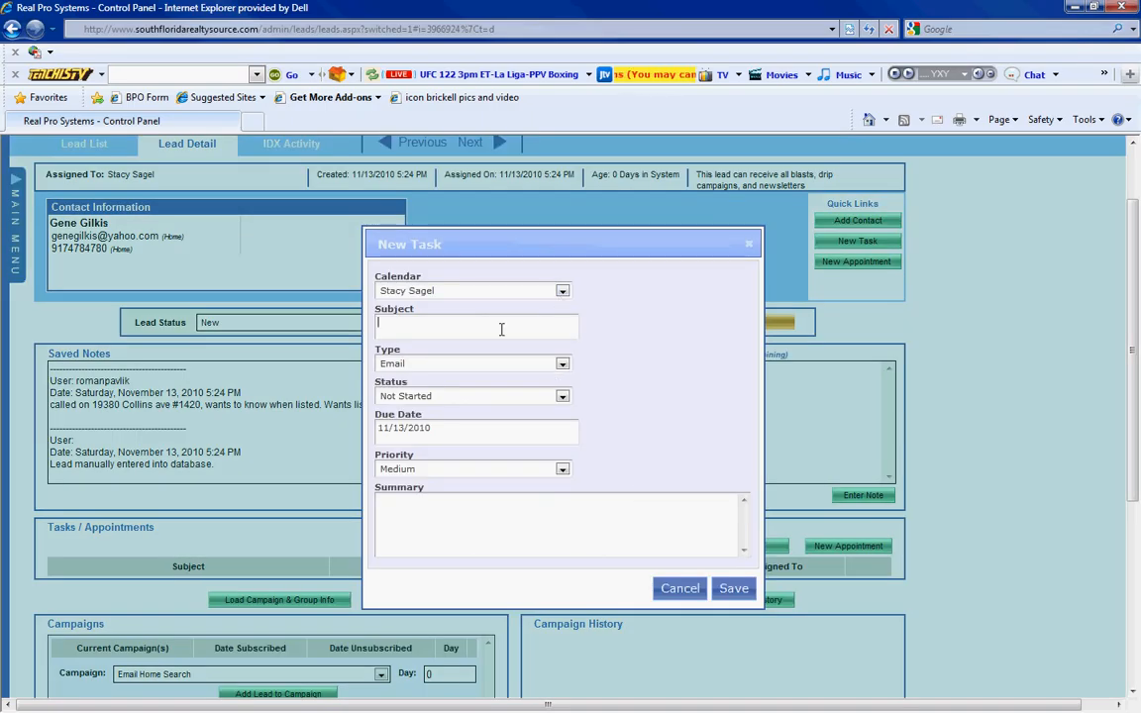
# Save a 'call lead' Callback task due 11/13/2010
pyautogui.write('call lead')
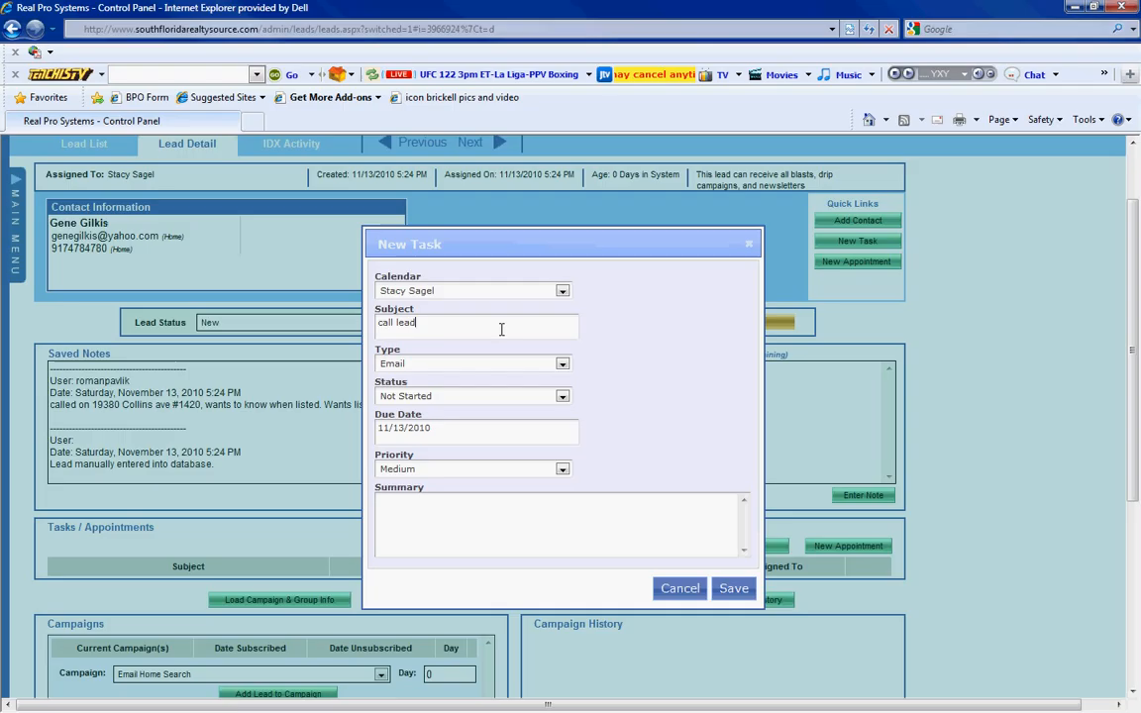
pyautogui.click(563, 364)
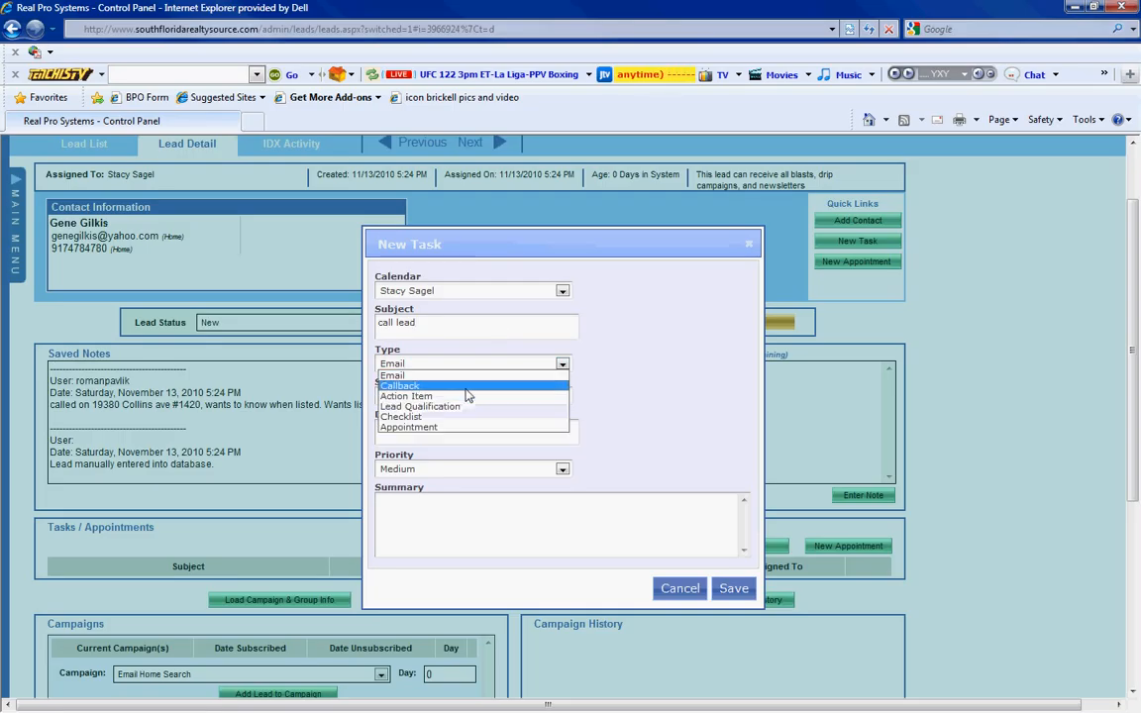
pyautogui.click(399, 385)
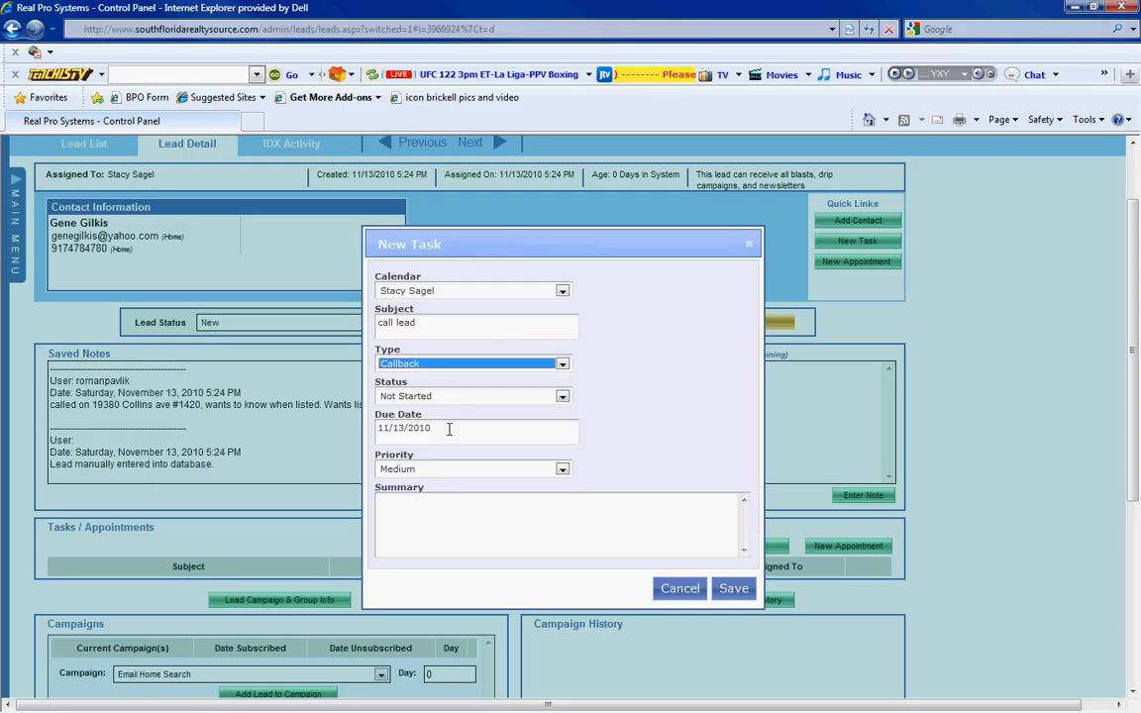
pyautogui.click(475, 428)
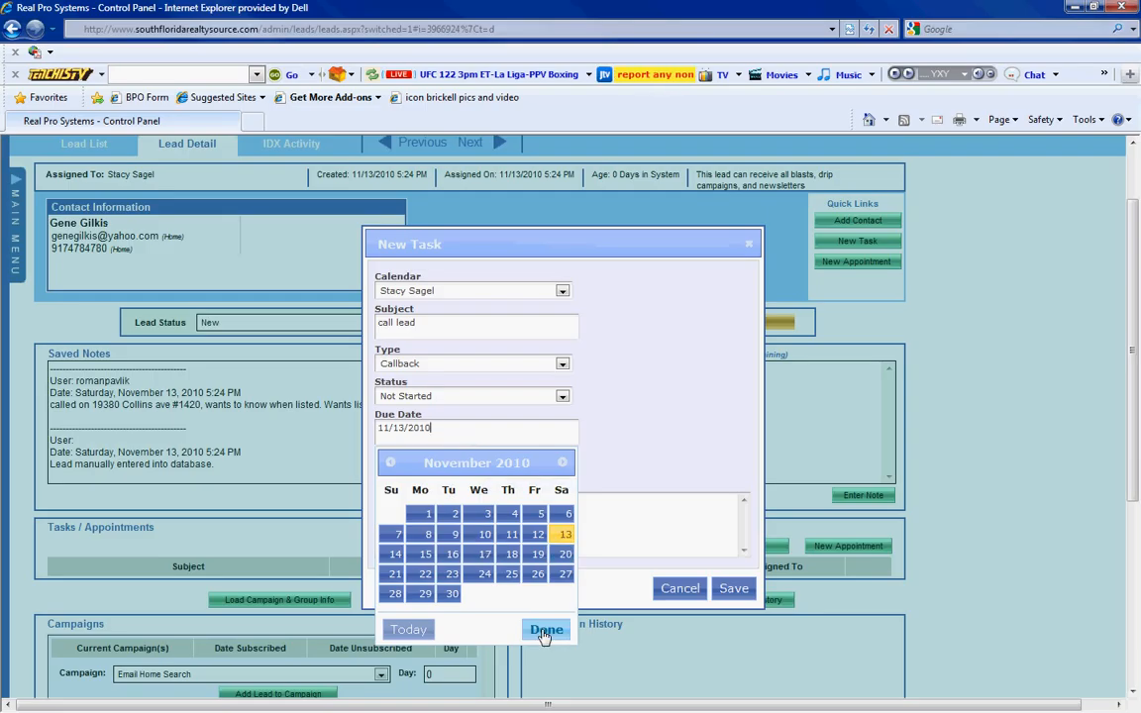
pyautogui.click(546, 630)
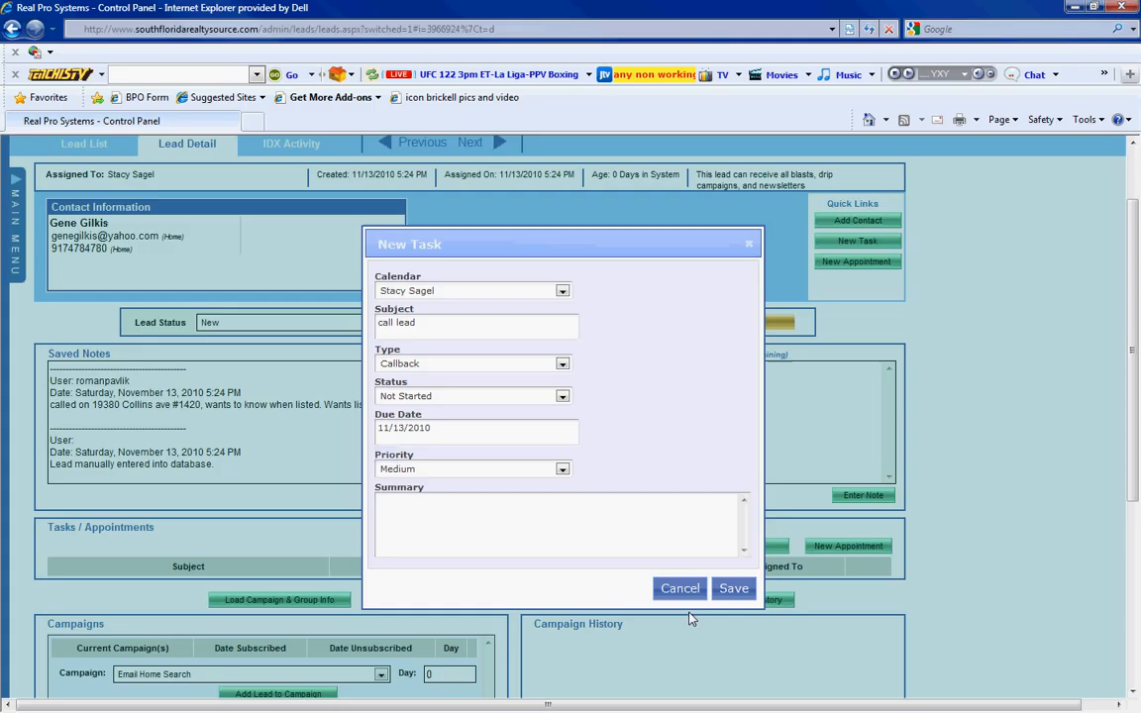
pyautogui.click(732, 588)
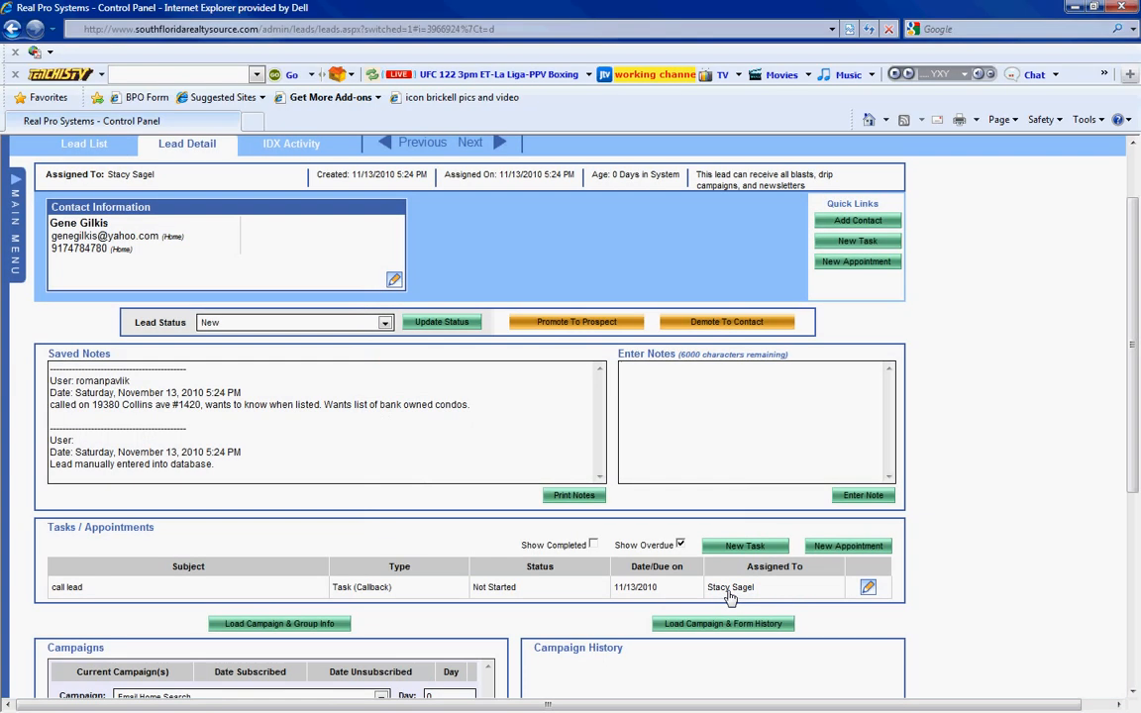
pyautogui.moveTo(903, 336)
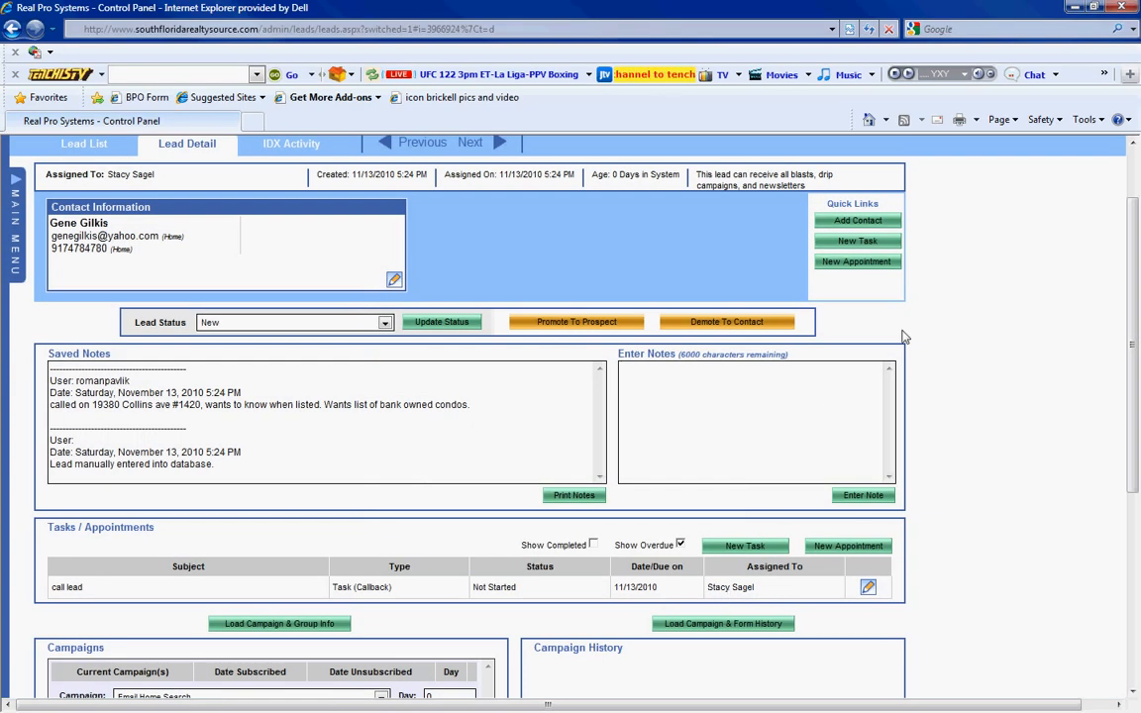